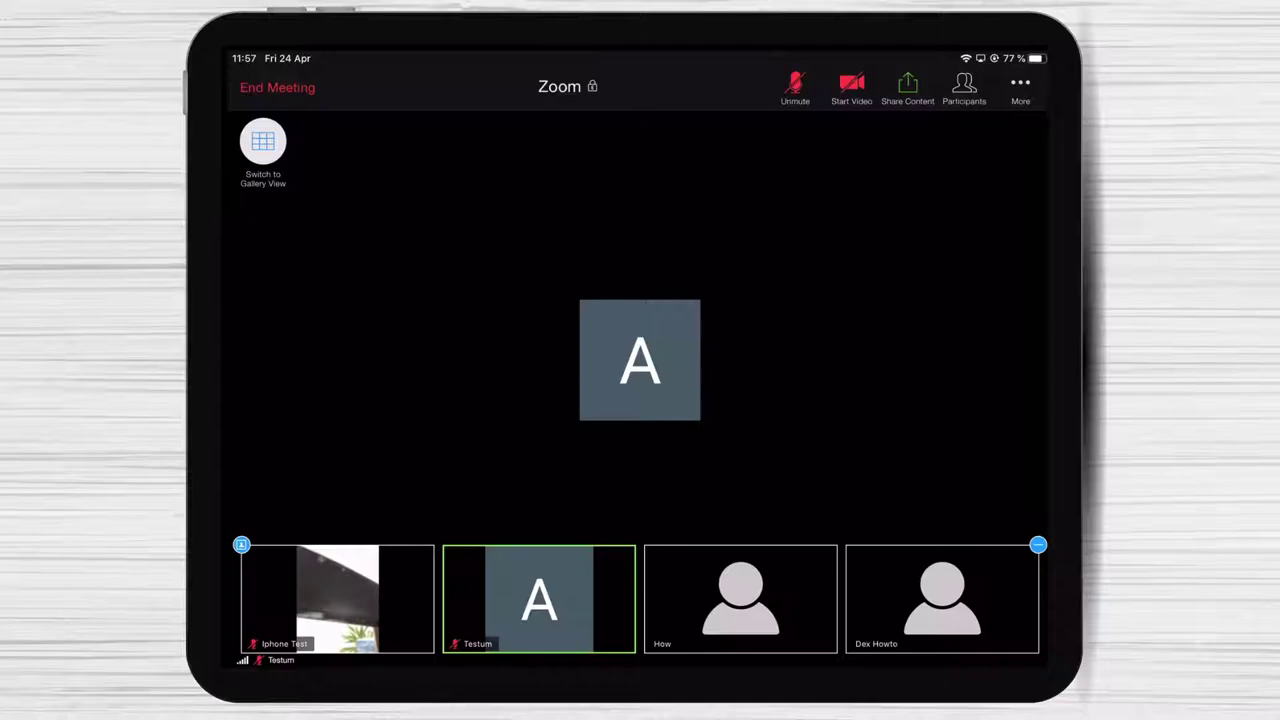
Open the Participants panel listing all six meeting attendees
{"action": "left_click", "coordinate": [963, 88]}
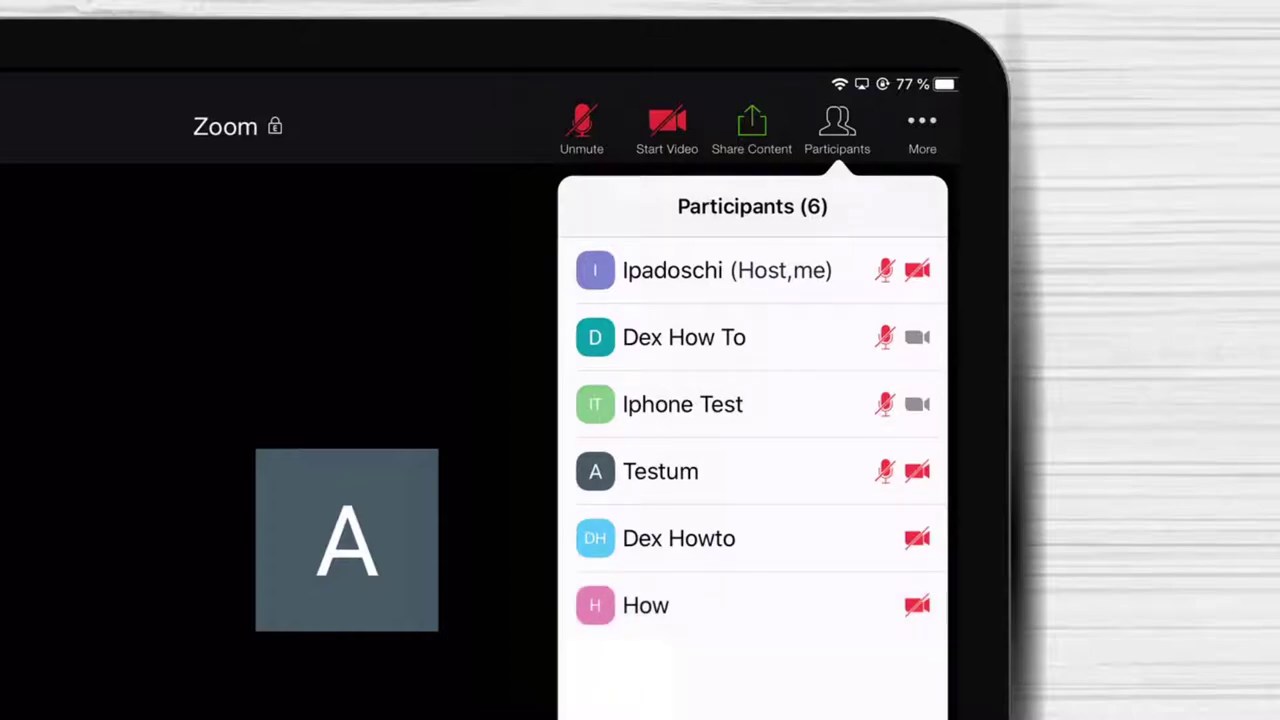
Open the action menu for participant Dex How To, showing Spotlight Video
{"action": "left_click", "coordinate": [684, 337]}
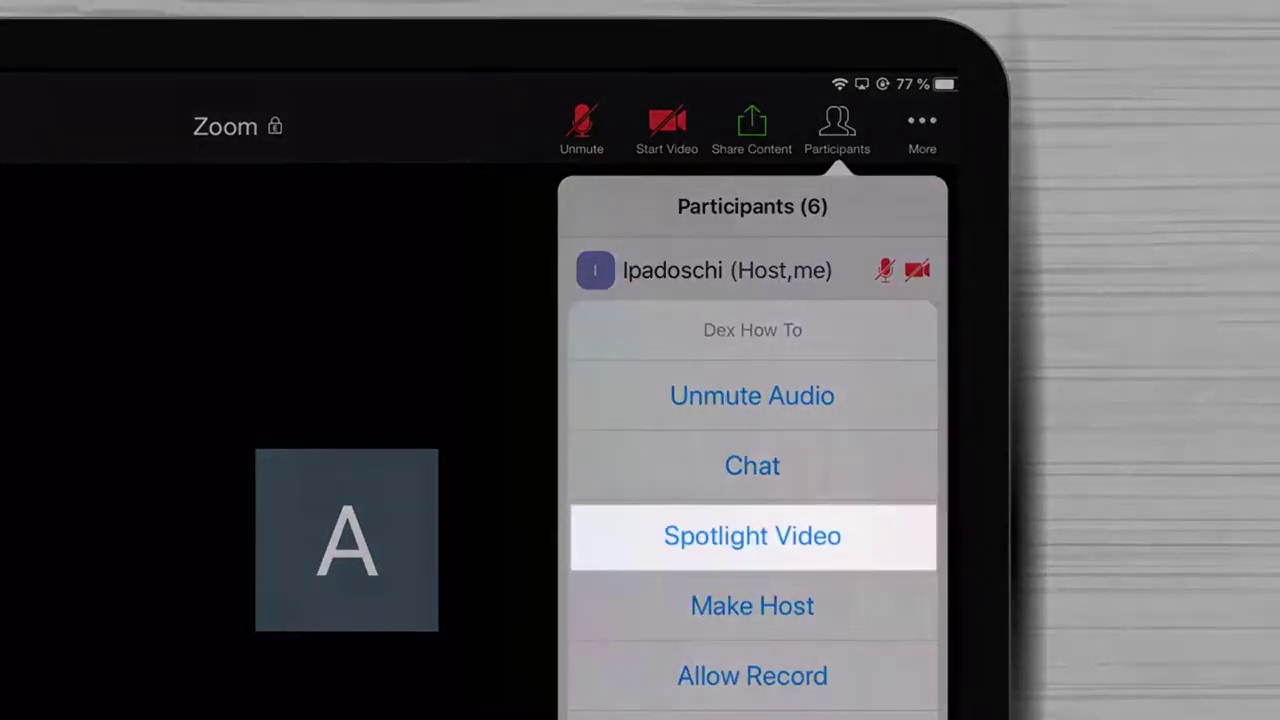